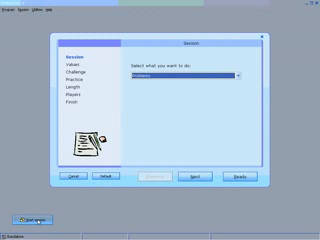
Choose the drill activity on the General page and advance to the Tables page.
left_click(240, 76)
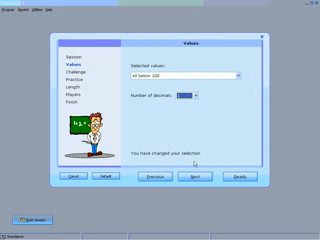
Accept the table, practice and session-length settings as they stand.
left_click(190, 184)
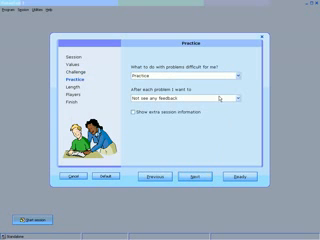
left_click(270, 100)
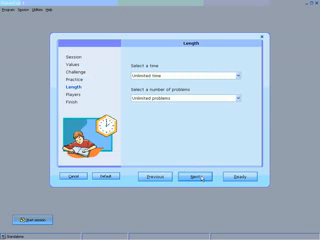
left_click(238, 76)
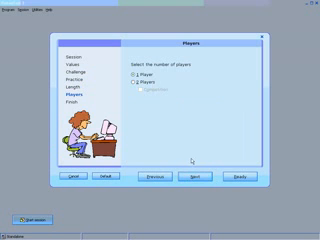
Set up a single player, confirm the name and start the timed drill at 3 x 2.
left_click(188, 180)
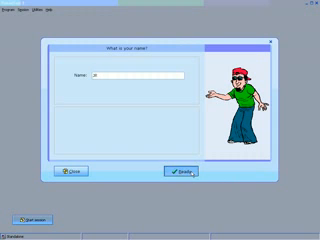
left_click(176, 172)
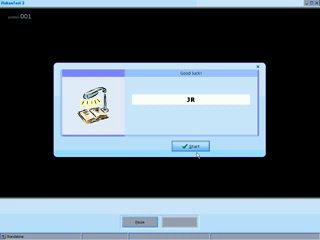
left_click(188, 148)
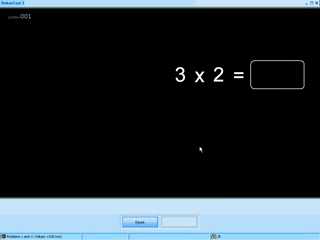
Answer 3 x 2 with 6 and 6 x 0.5 with 3.
type("6")
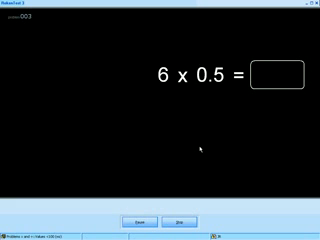
type("3")
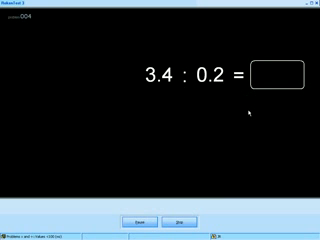
Answer the decimal division problems with 17, 3, 9, 5 and 10 x 0.5 with 20.
type("17")
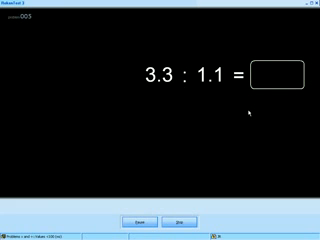
type("3")
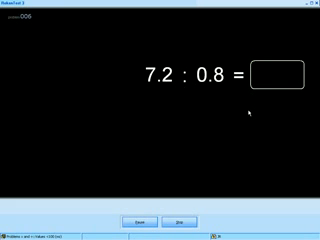
type("9")
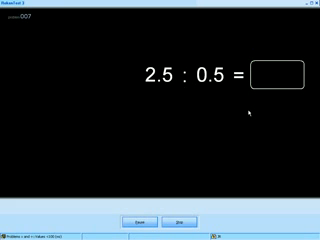
type("5")
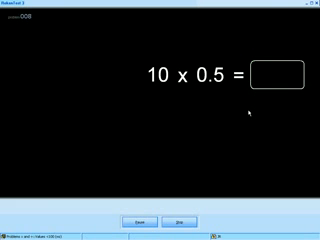
type("20")
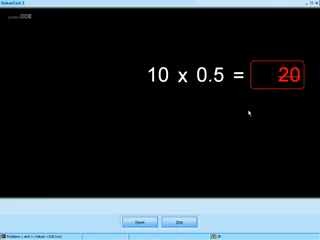